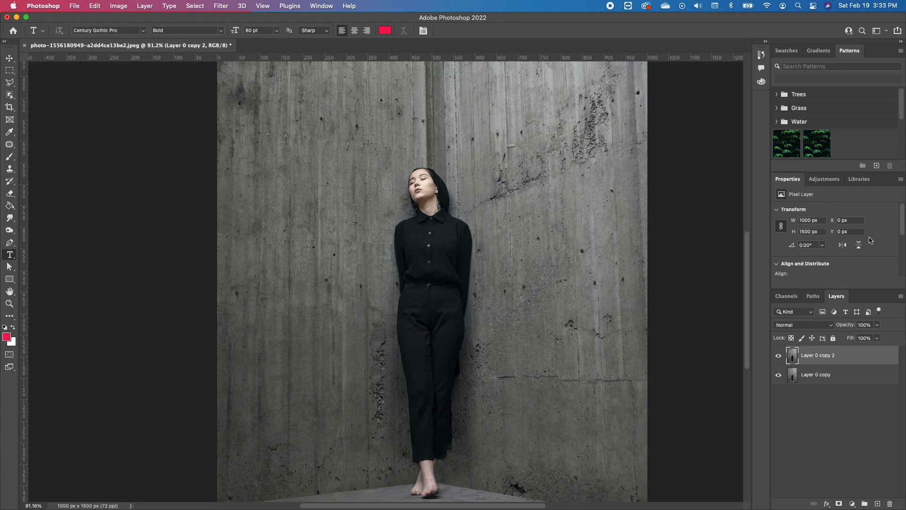
mouse_move(844, 355)
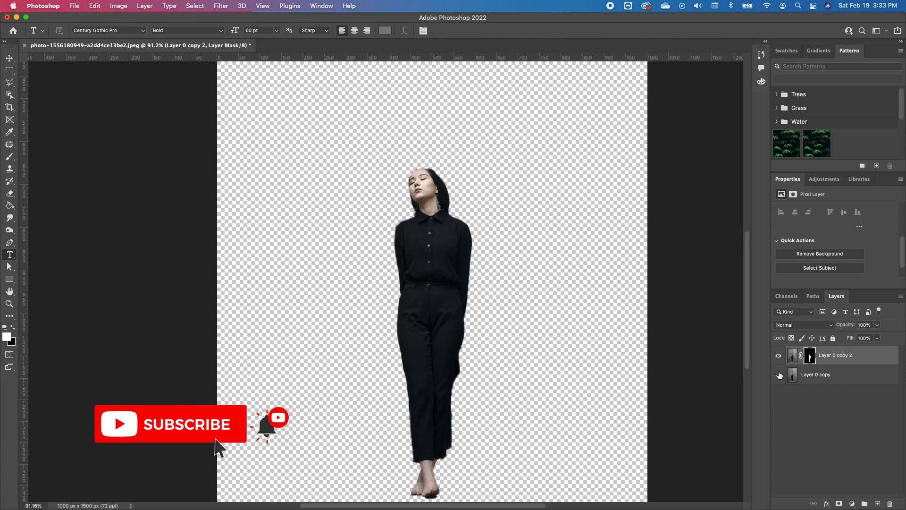
mouse_move(779, 374)
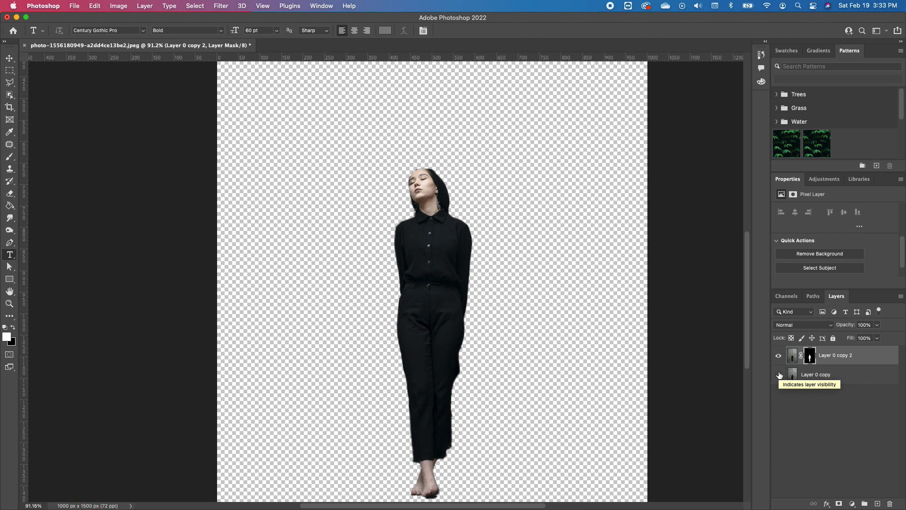
- Turn the full wall photo layer (Layer 0 copy) back on
left_click(778, 374)
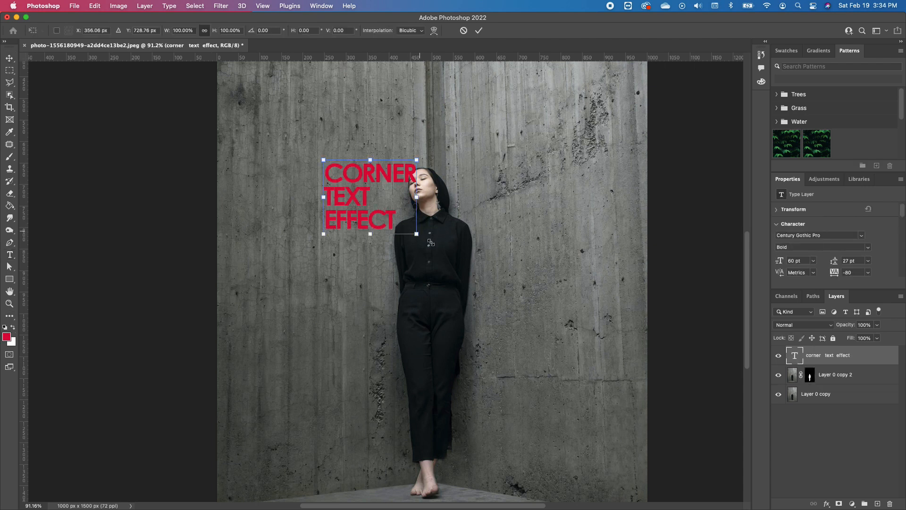
- Scale the red type to about triple size, move it over the woman, and commit
left_click_drag(414, 234, 610, 389)
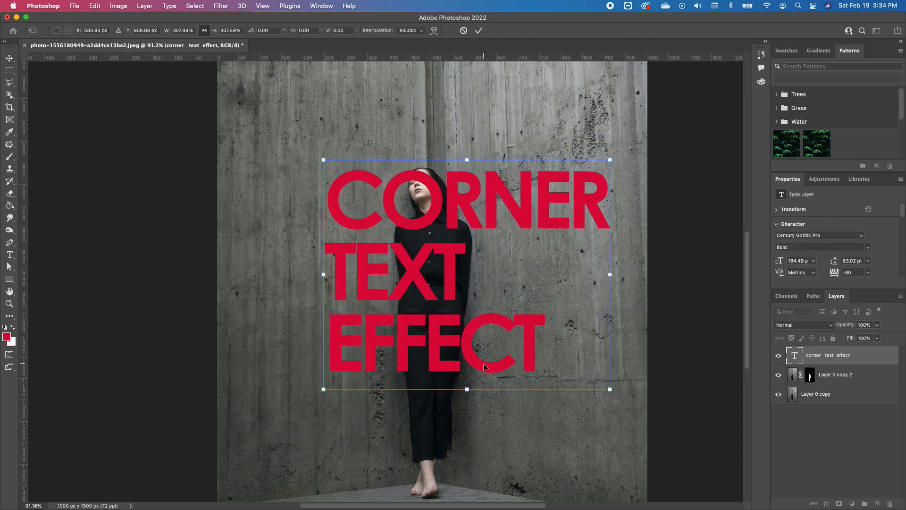
left_click_drag(484, 367, 457, 394)
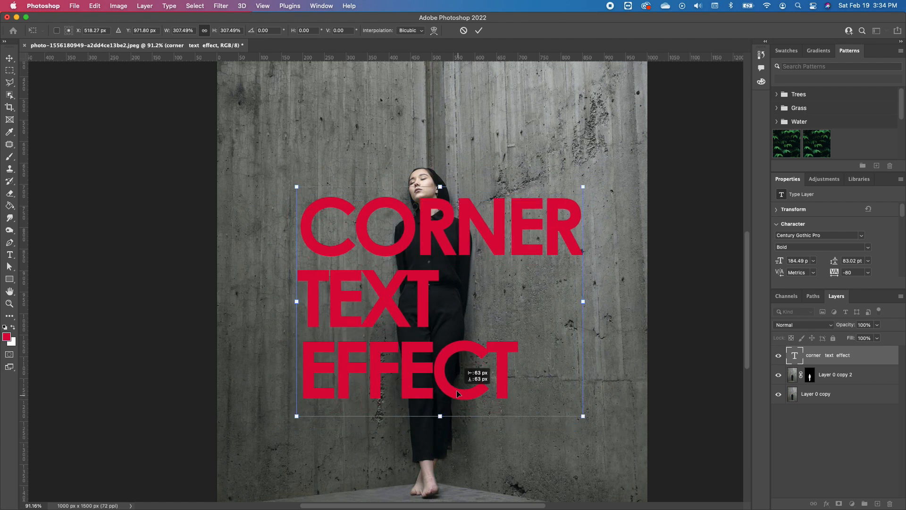
left_click(815, 393)
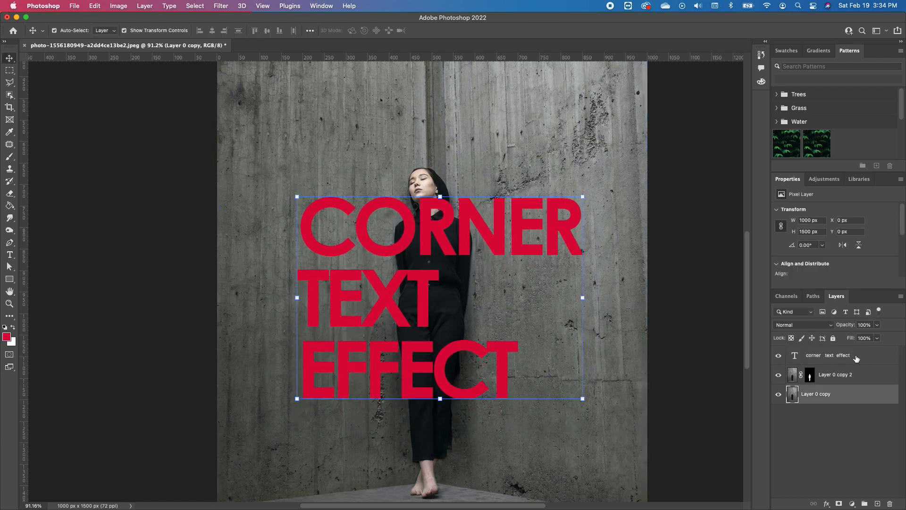
left_click(827, 355)
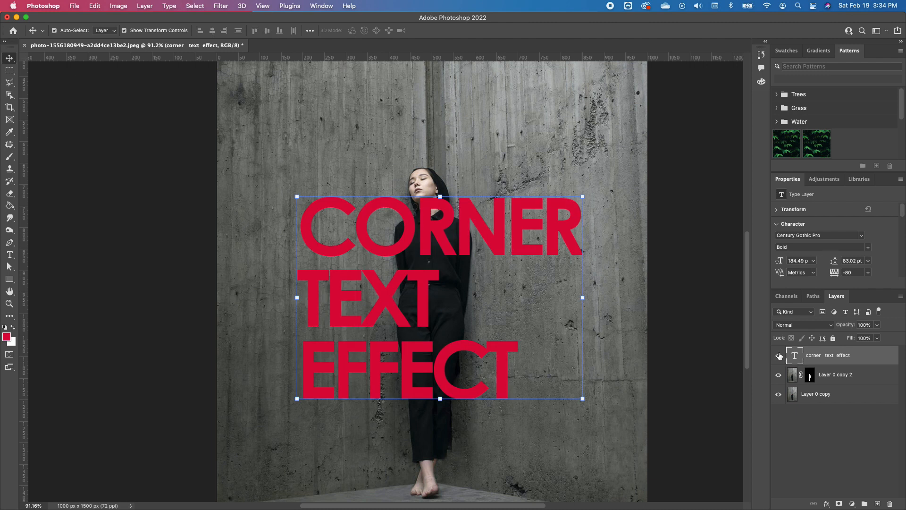
- Hide the red type layer and launch Filter > Vanishing Point on the photo copy
left_click(778, 355)
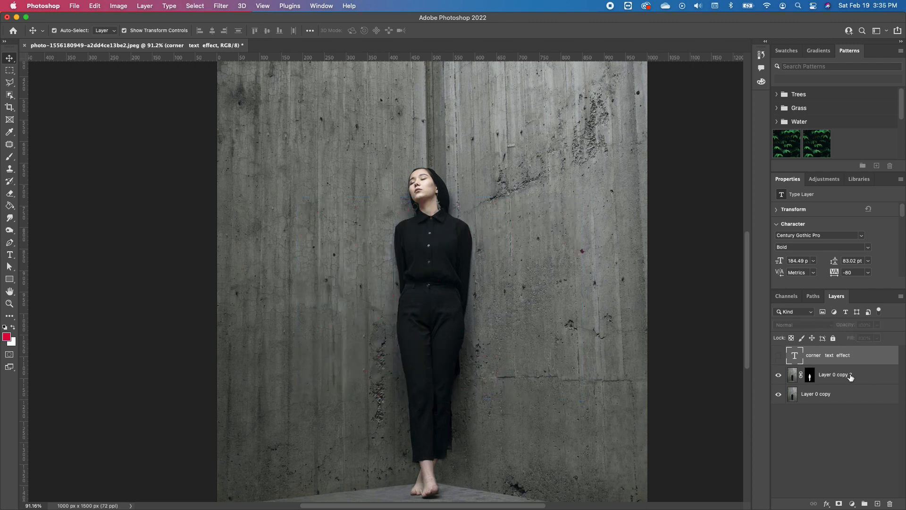
mouse_move(835, 355)
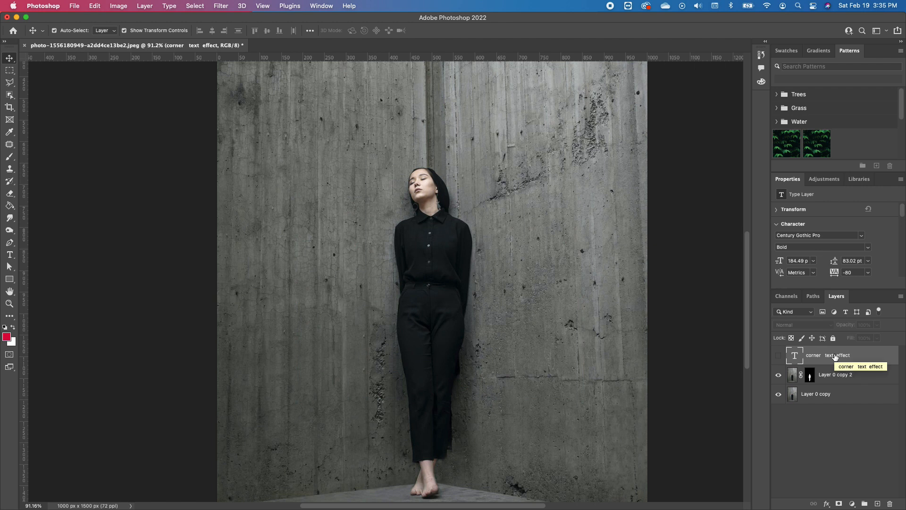
left_click(816, 393)
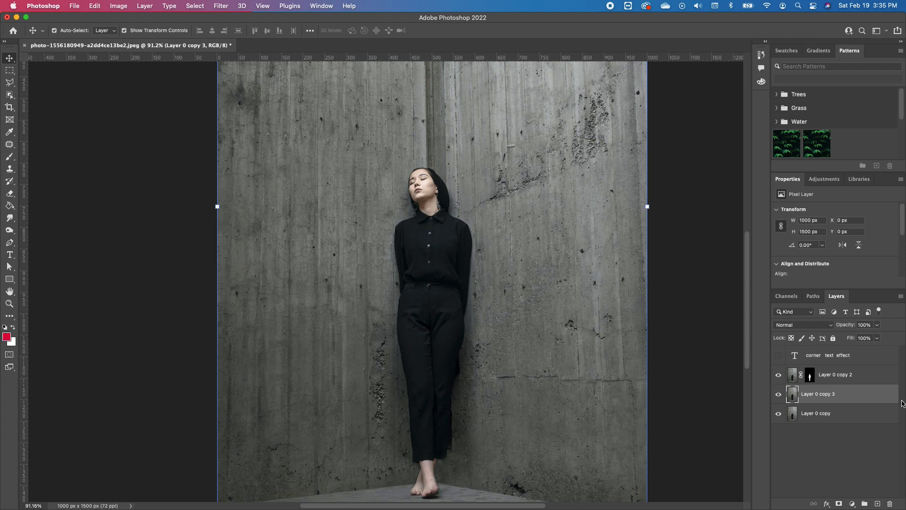
left_click(221, 5)
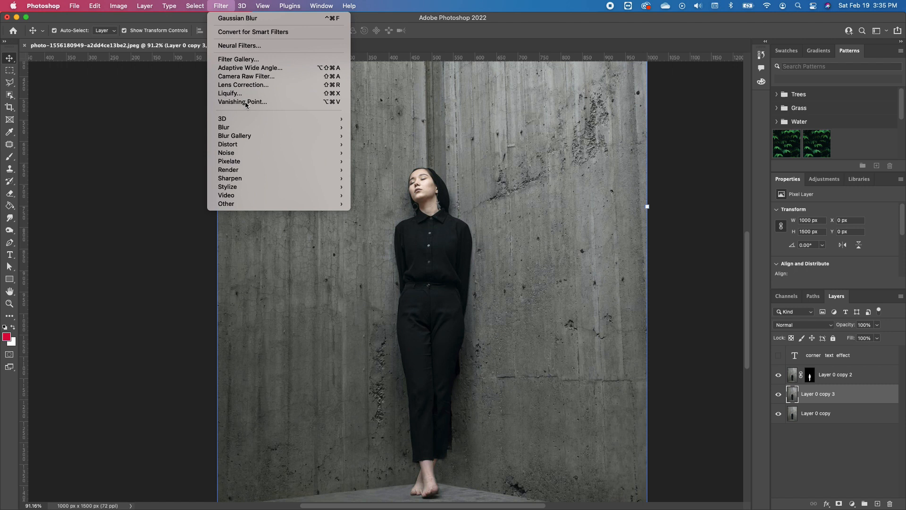
left_click(242, 102)
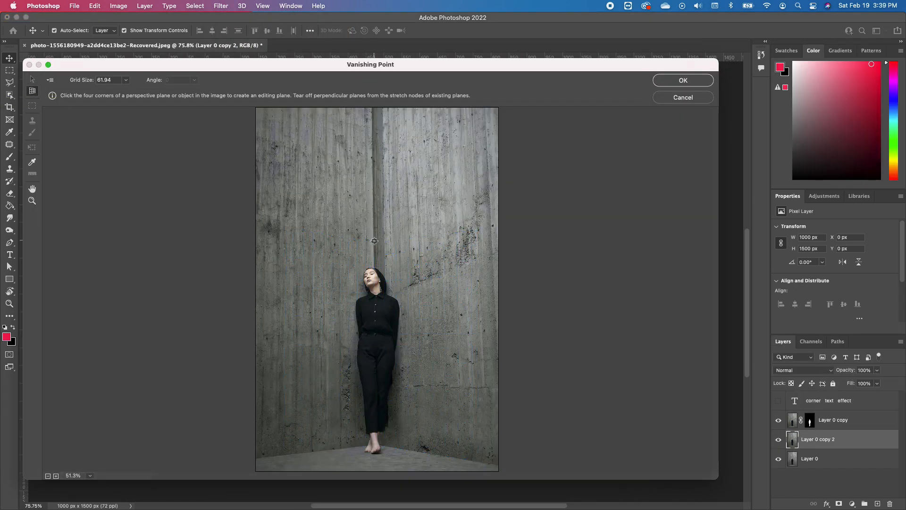
left_click(300, 220)
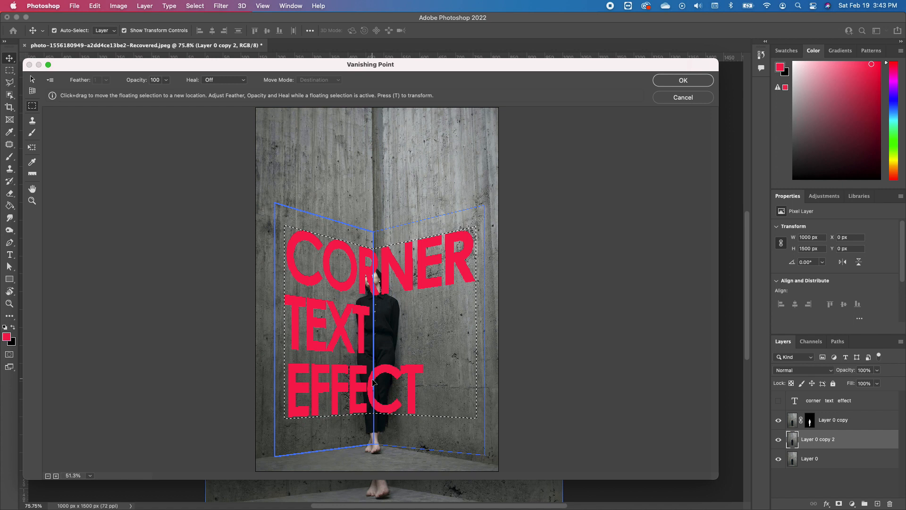
- Slide the pasted lettering across the corner planes and apply the Vanishing Point result
left_click_drag(373, 381, 396, 370)
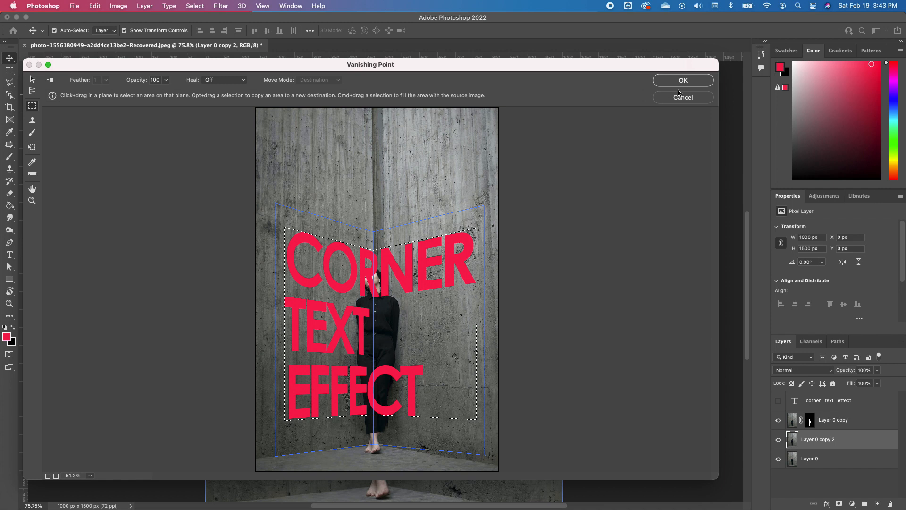
left_click(682, 79)
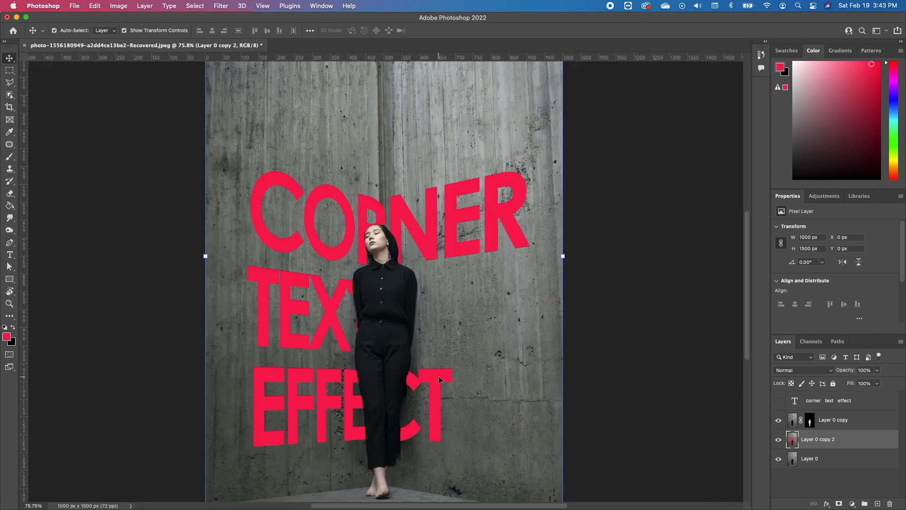
- Set the warped lettering layer's blend mode to Lighter Color
left_click(800, 370)
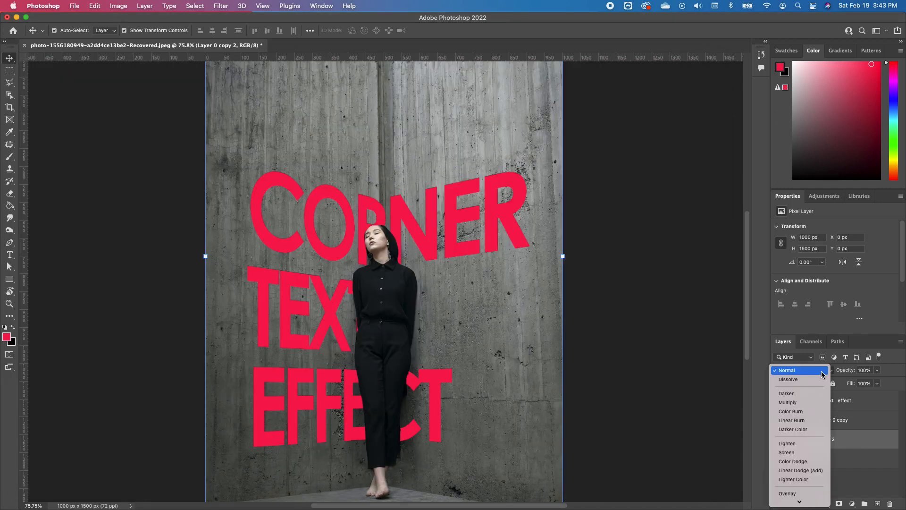
left_click(794, 479)
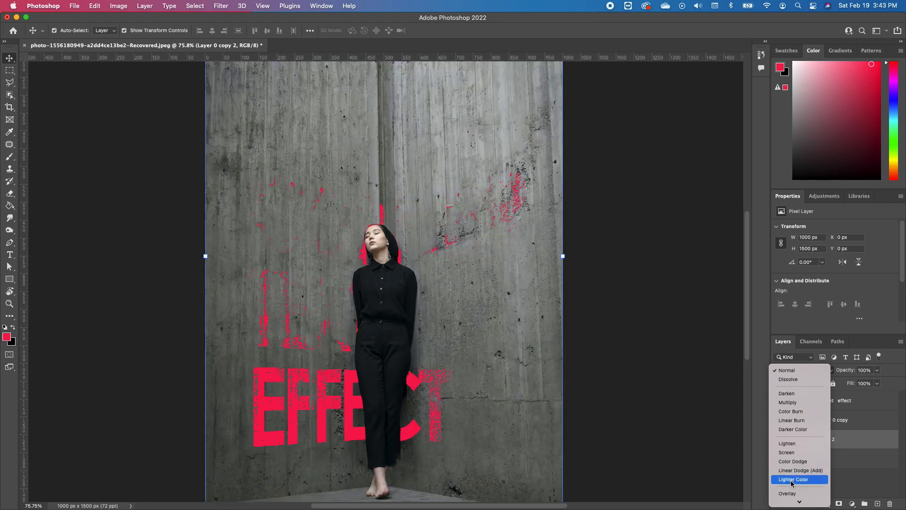